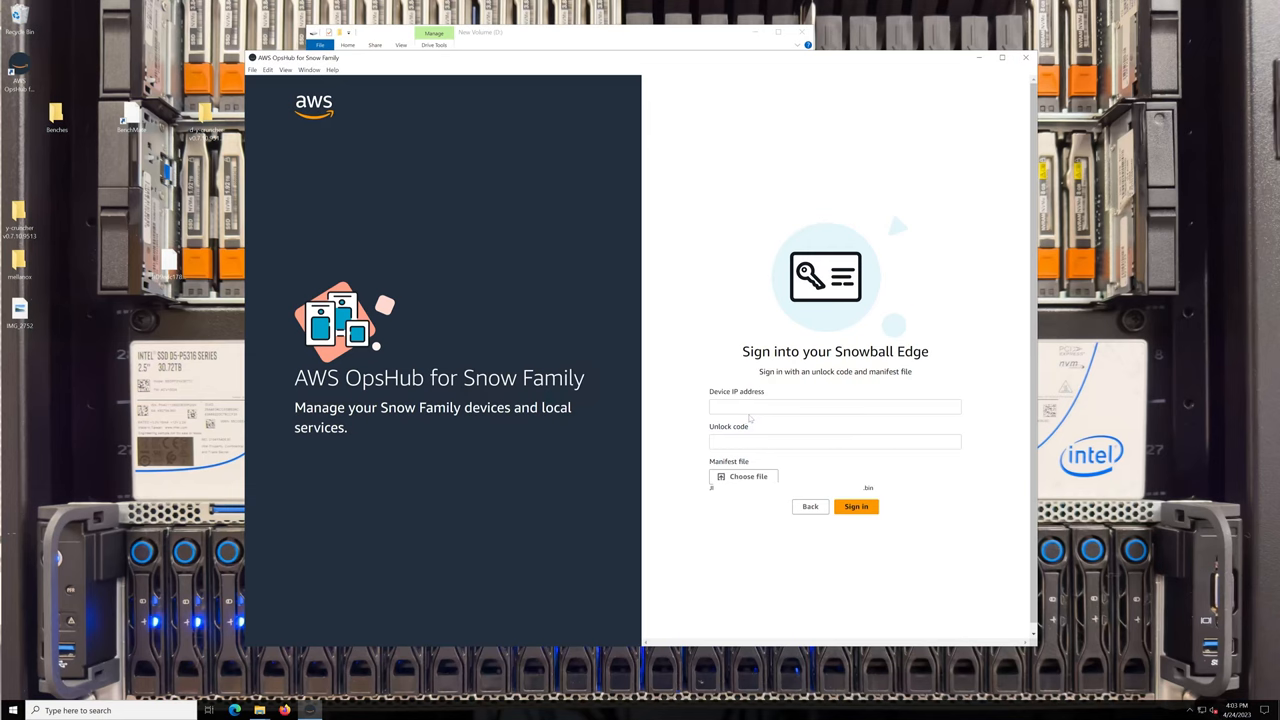
mouse_move(928, 532)
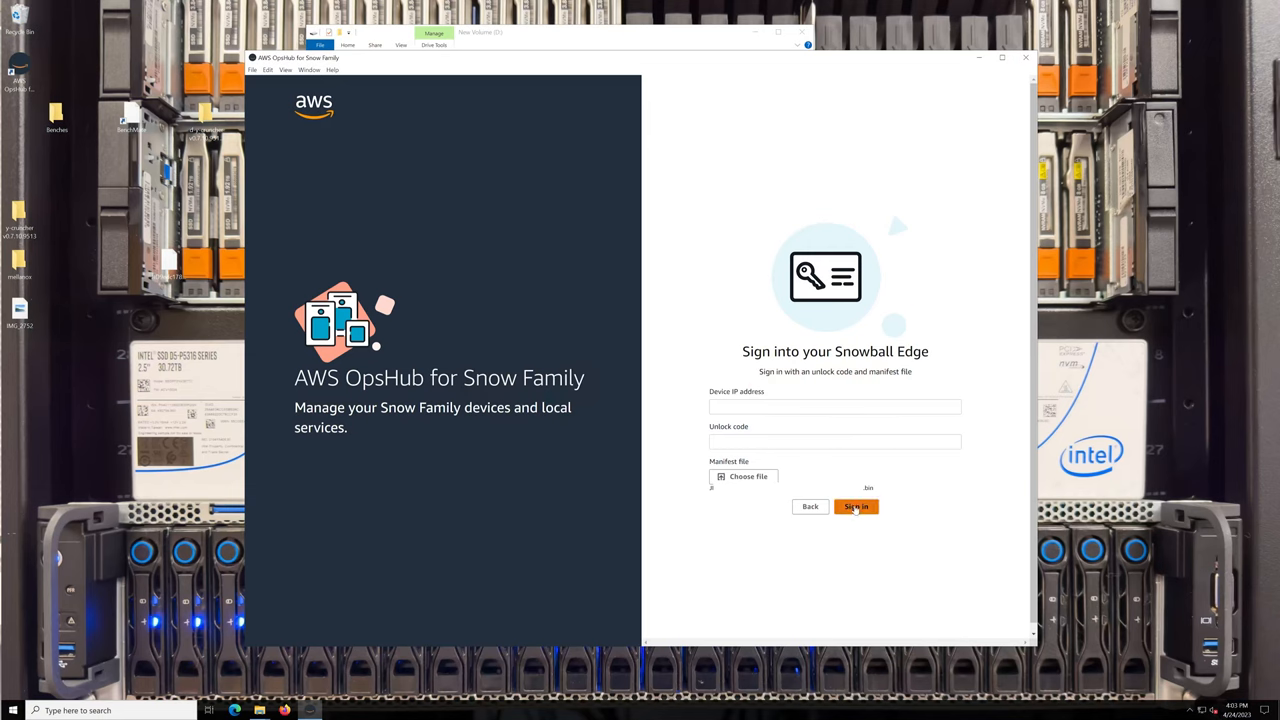
Sign in with the device IP, unlock code and manifest to unlock the Snowball Edge.
left_click(856, 506)
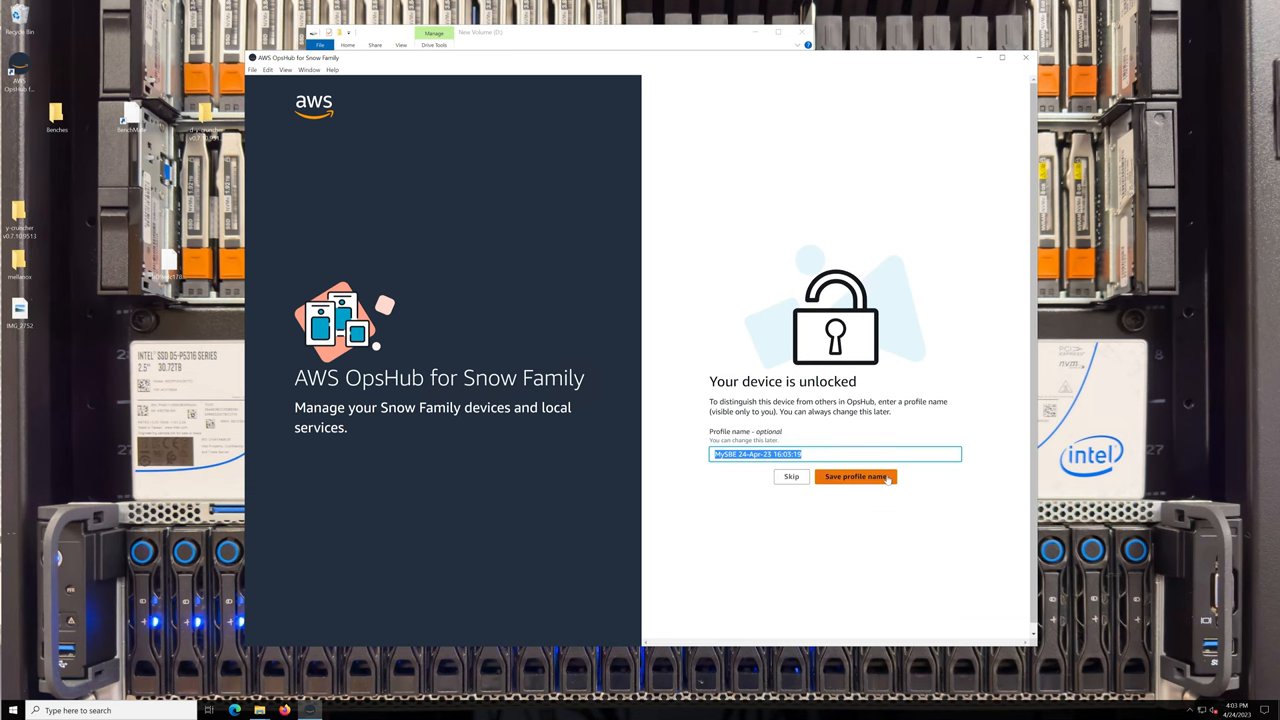
Skip the profile name and scroll the device dashboard down to storage usage and Services.
left_click(854, 476)
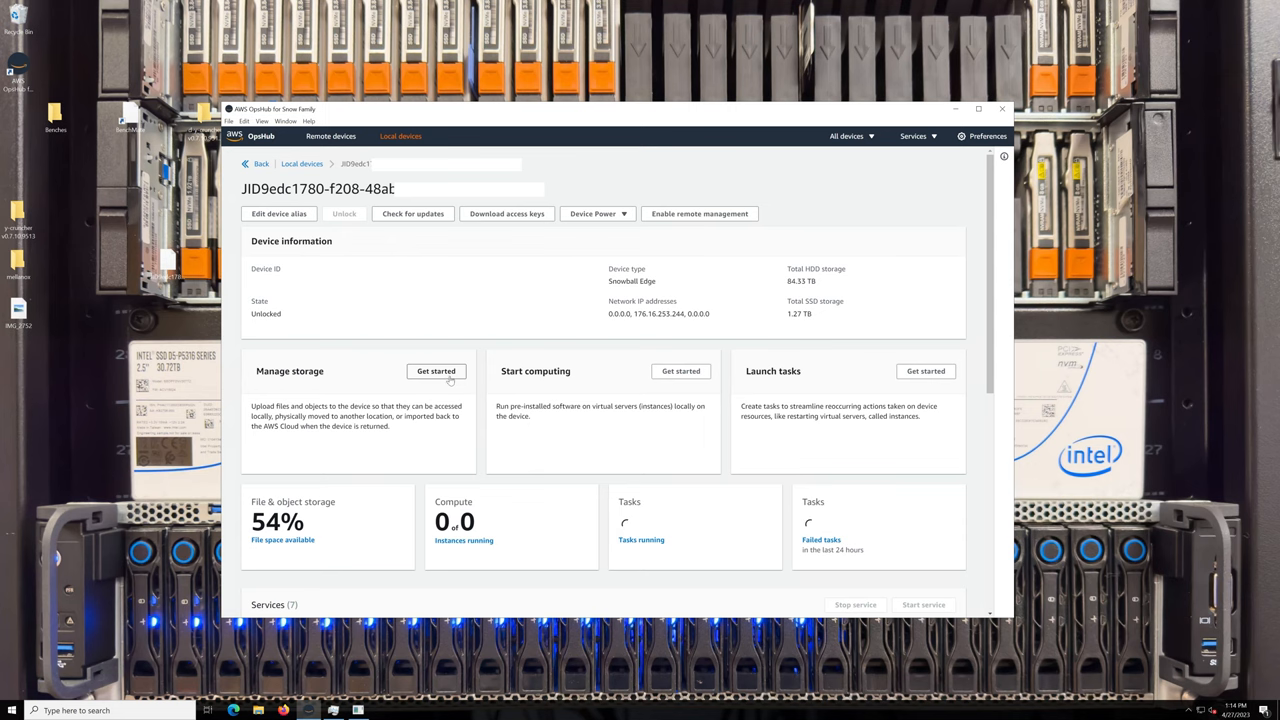
scroll("down", 3)
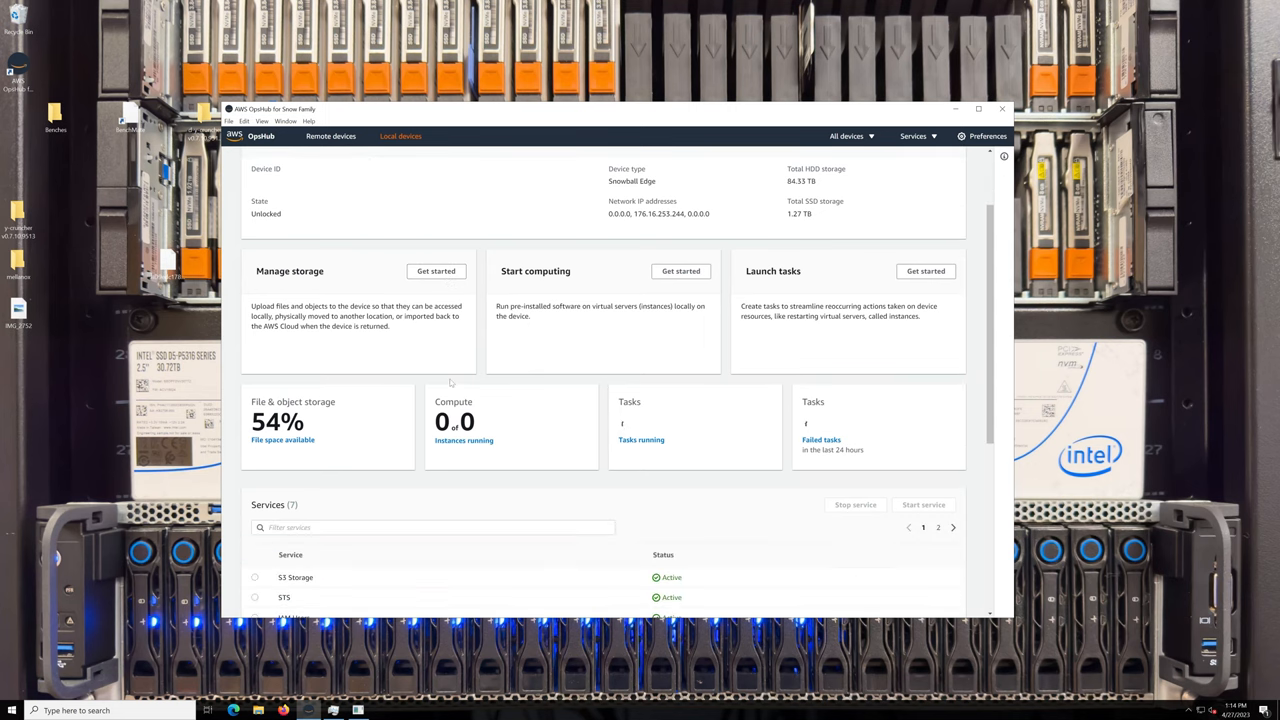
scroll("down", 3)
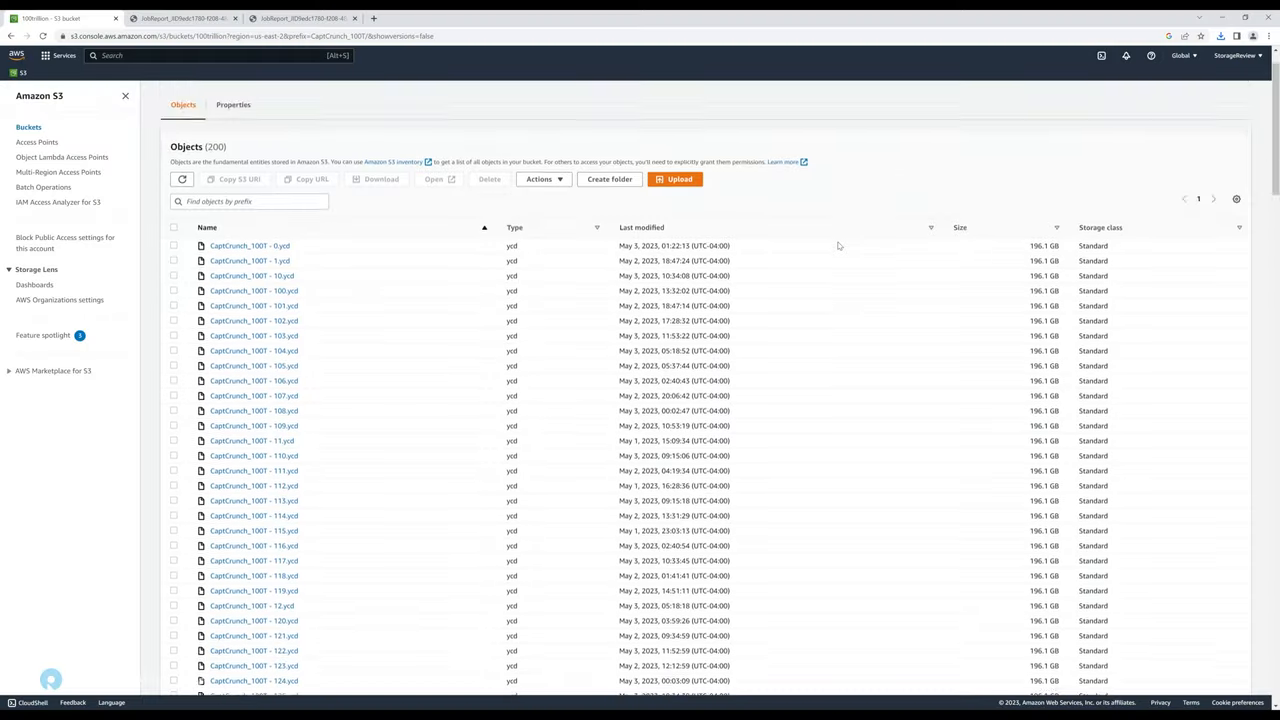
Scroll through the CaptCrunch_100T folder's Objects table of 200 imported files.
scroll("down", 3)
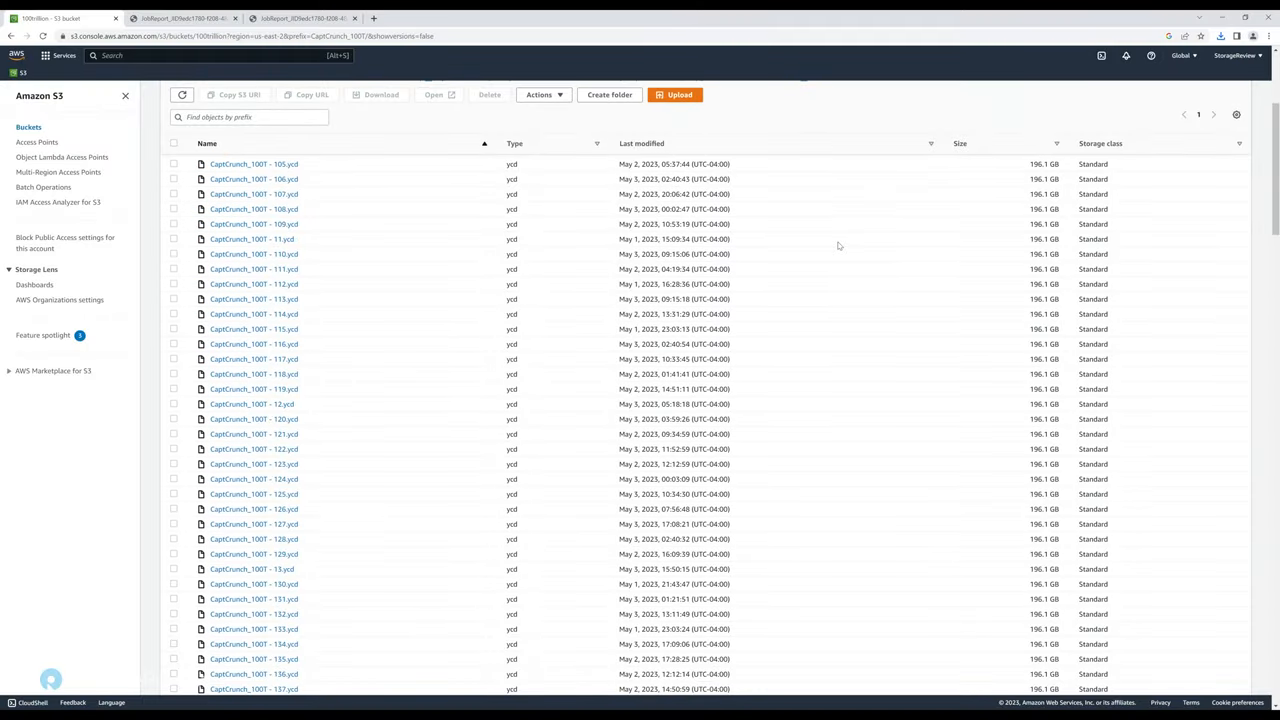
scroll("down", 3)
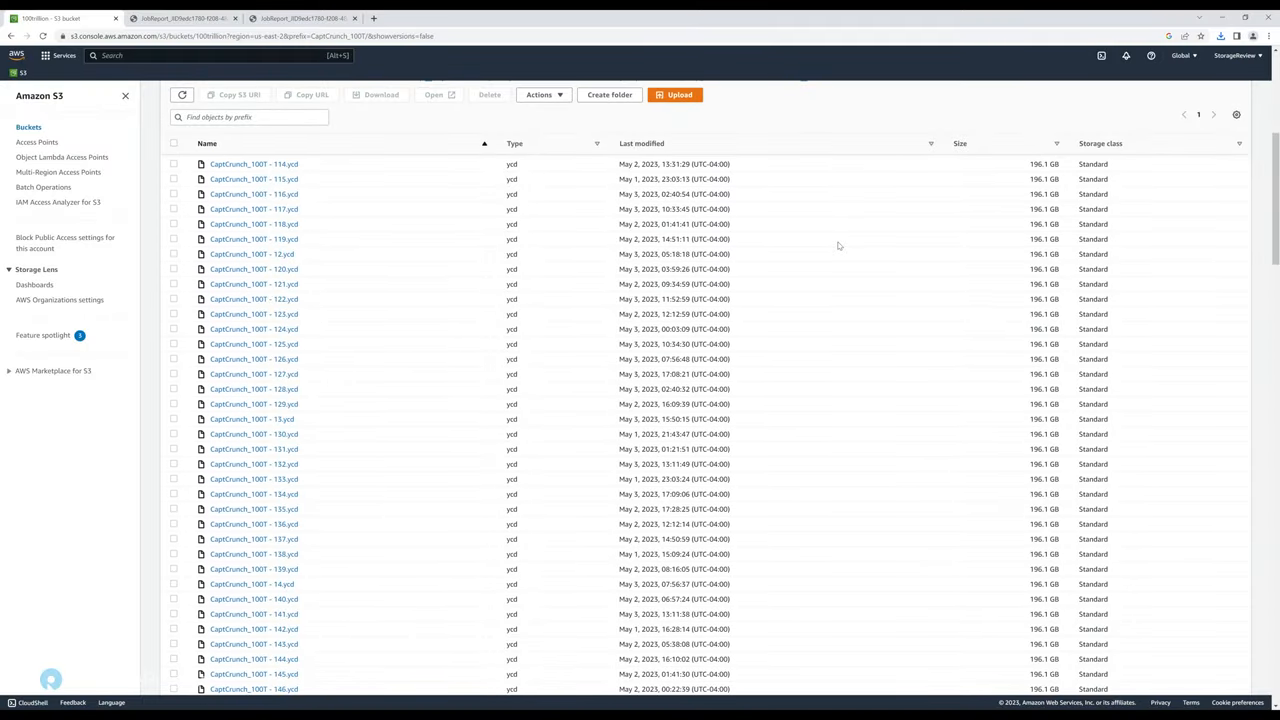
scroll("down", 3)
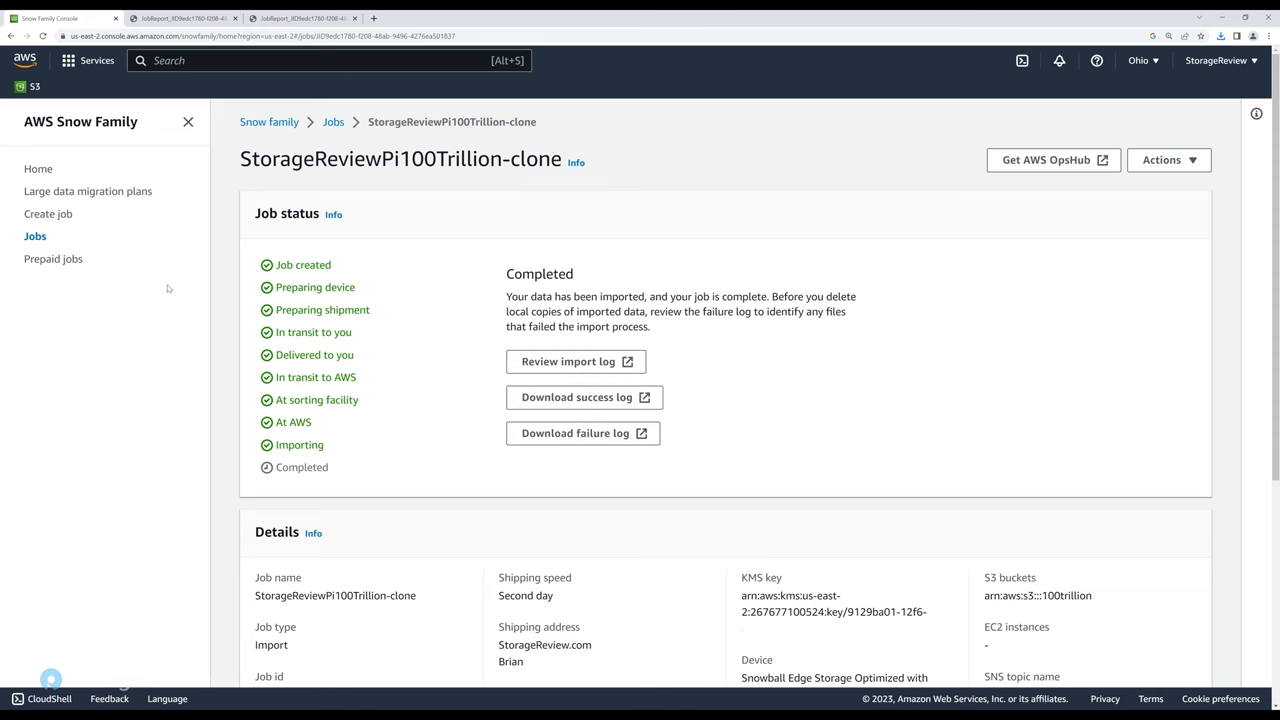
Navigate from the completed import job to the Amazon S3 Buckets page.
left_click(28, 86)
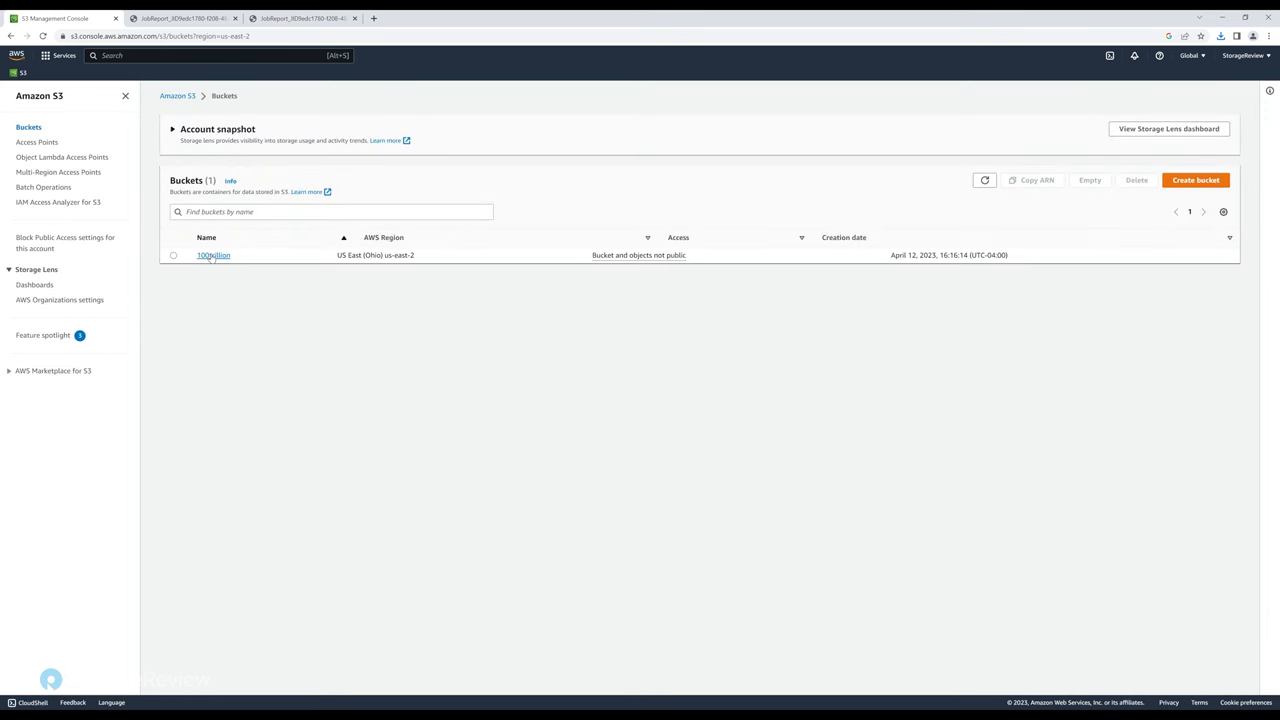
Browse into the 100trillion bucket's CaptCrunch_100T folder and switch to the Job Completion Report.
left_click(212, 256)
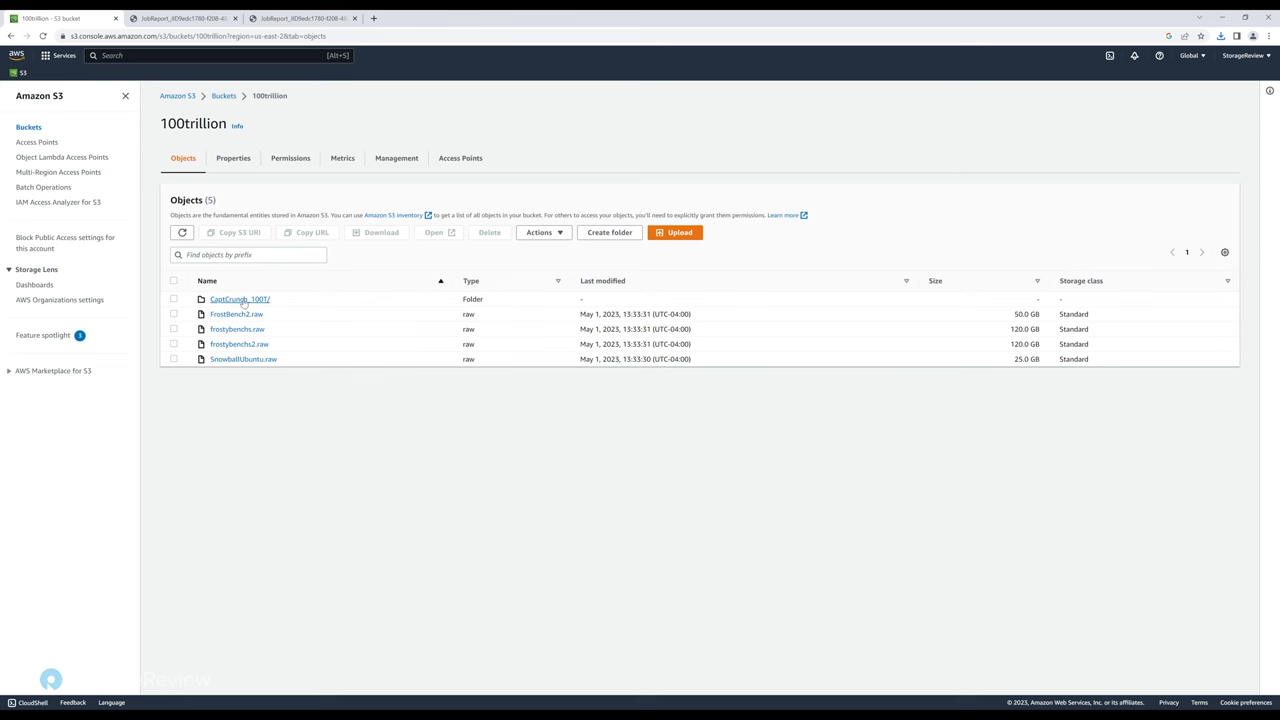
left_click(240, 300)
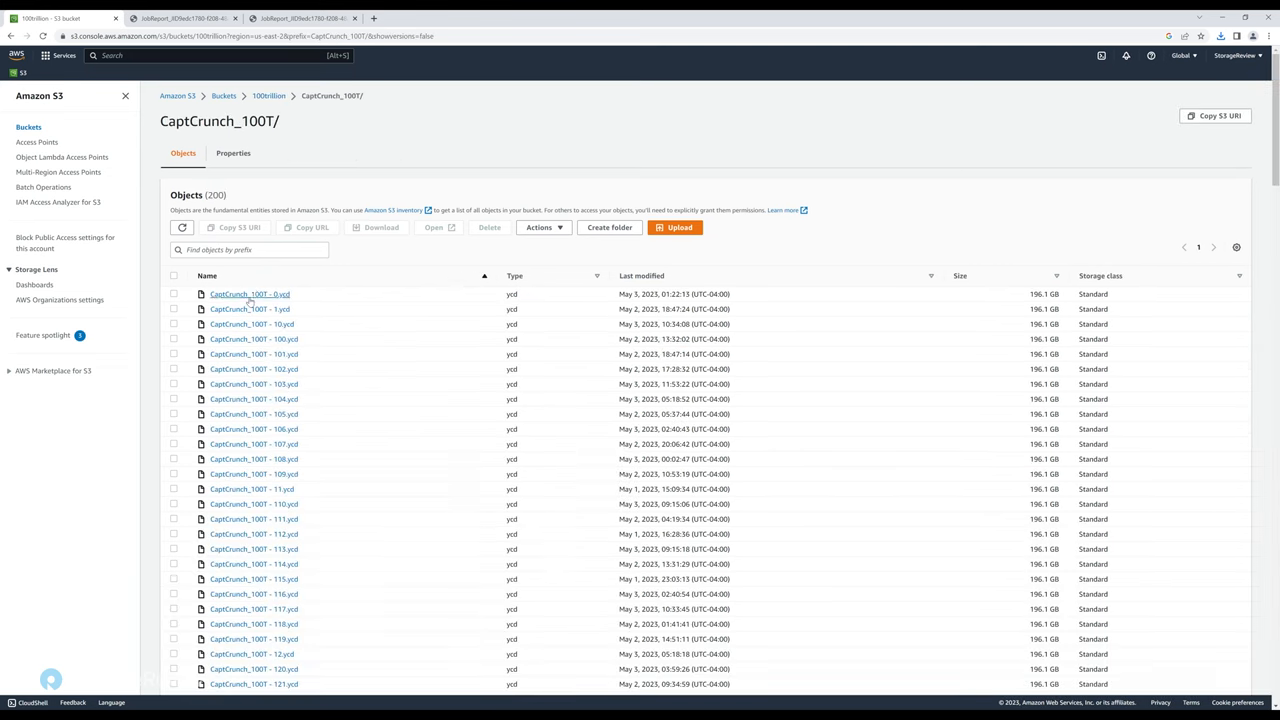
mouse_move(838, 246)
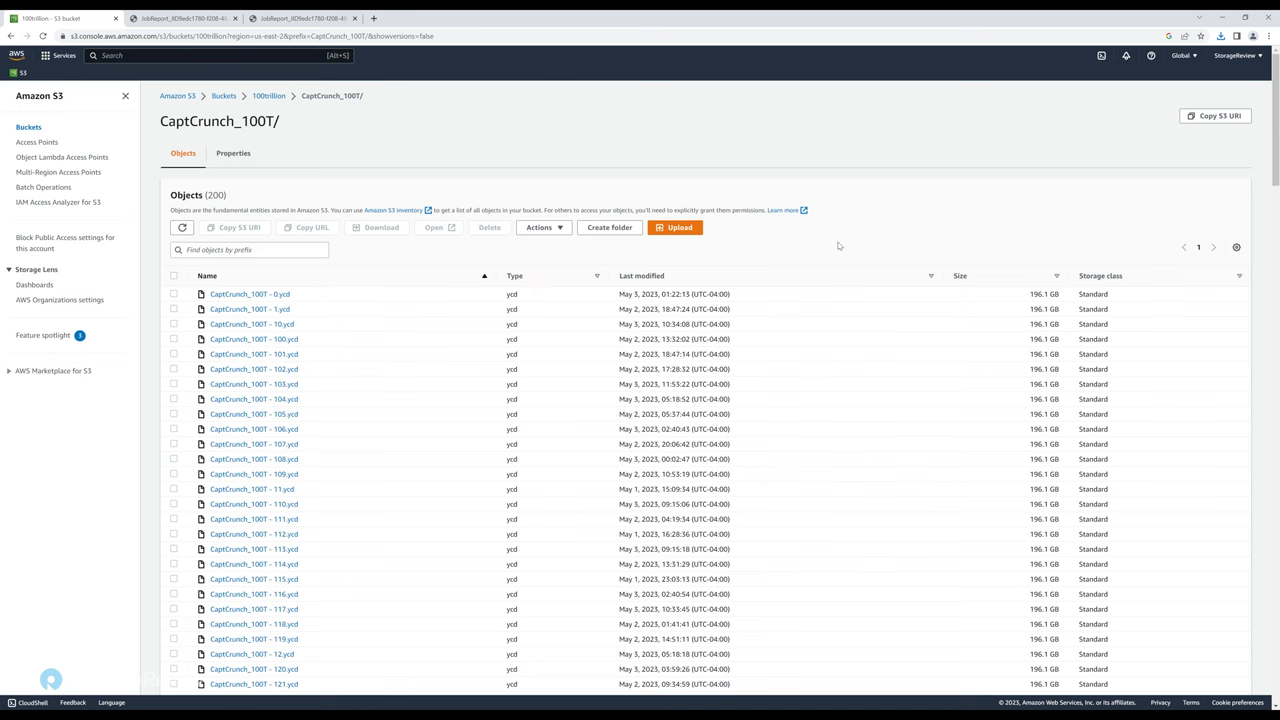
scroll("down", 3)
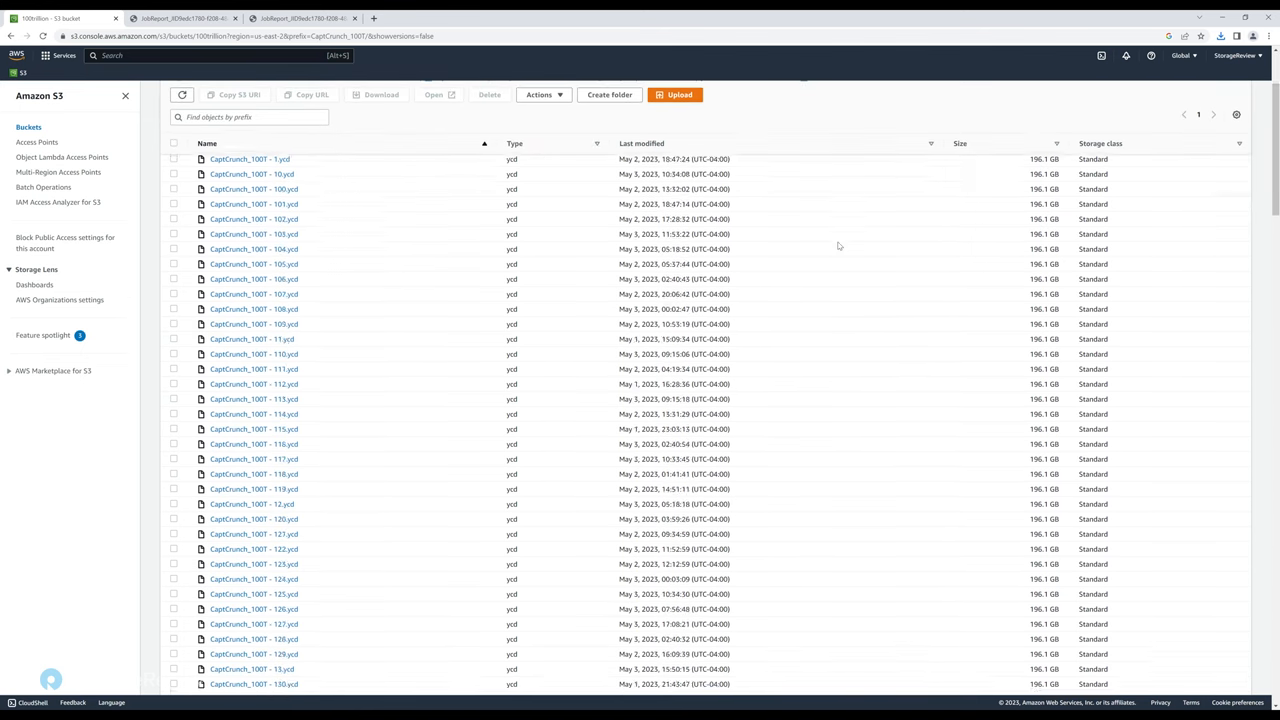
scroll("down", 3)
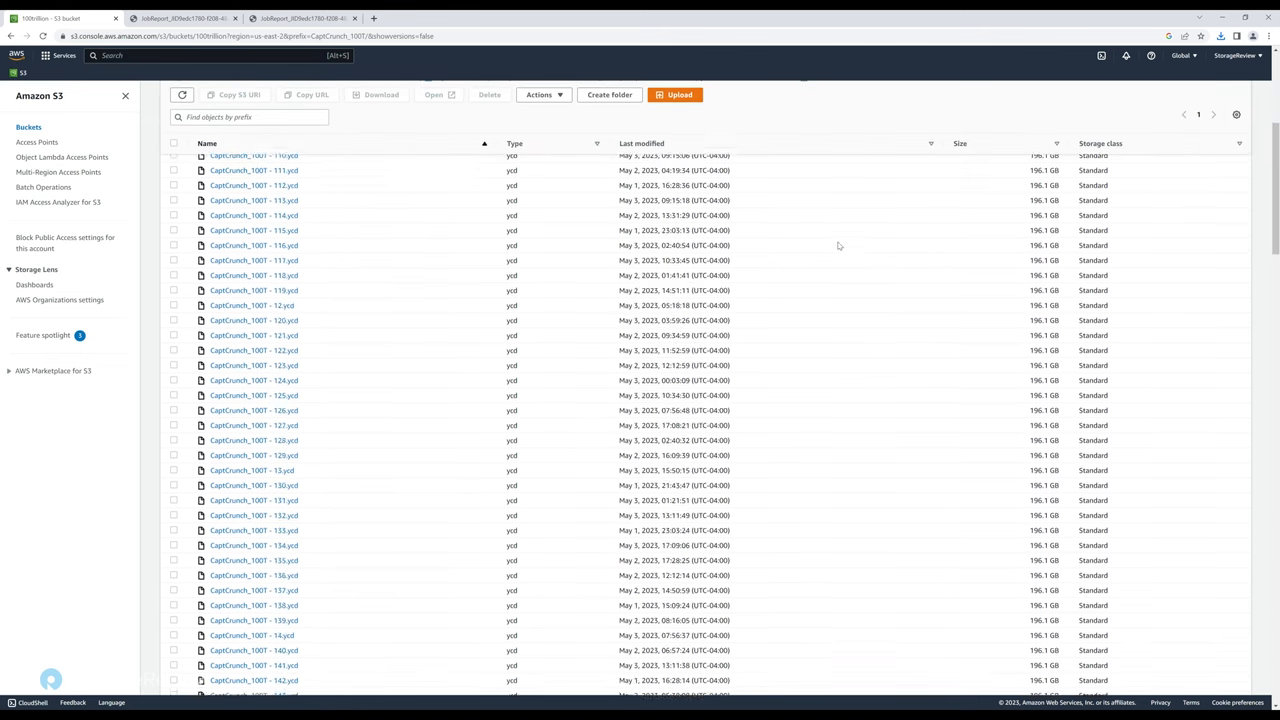
left_click(300, 18)
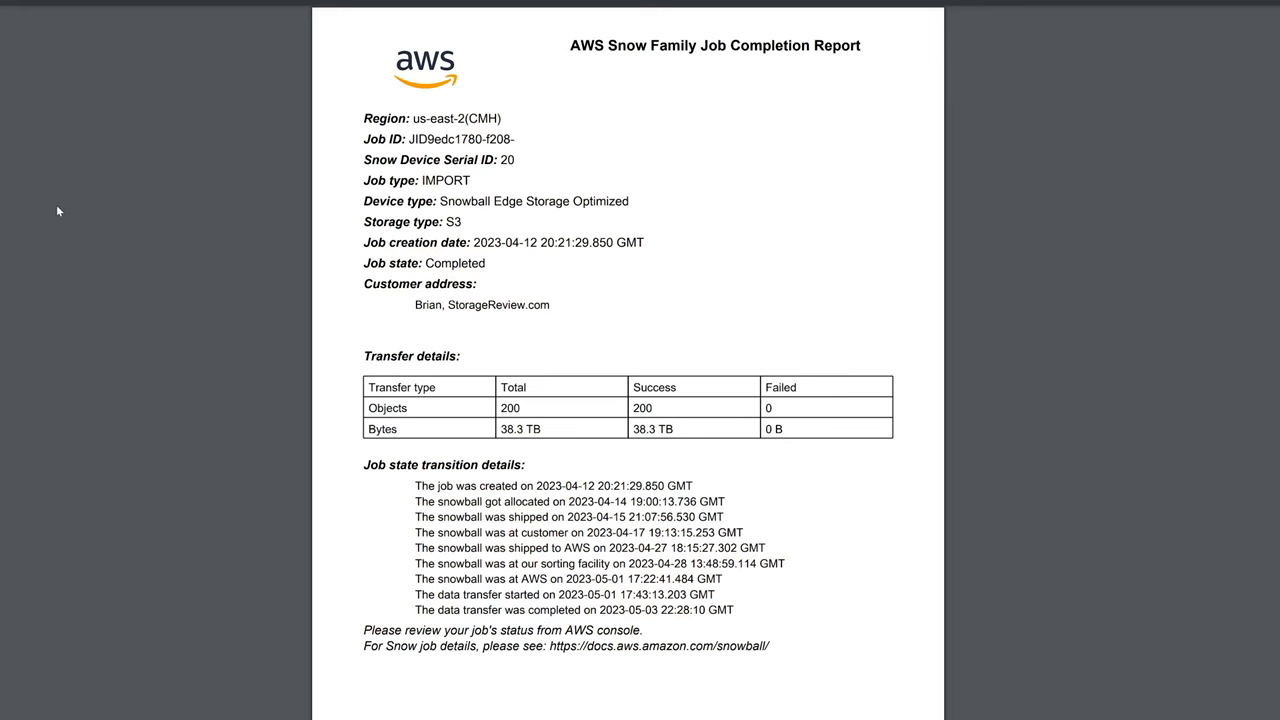
mouse_move(64, 210)
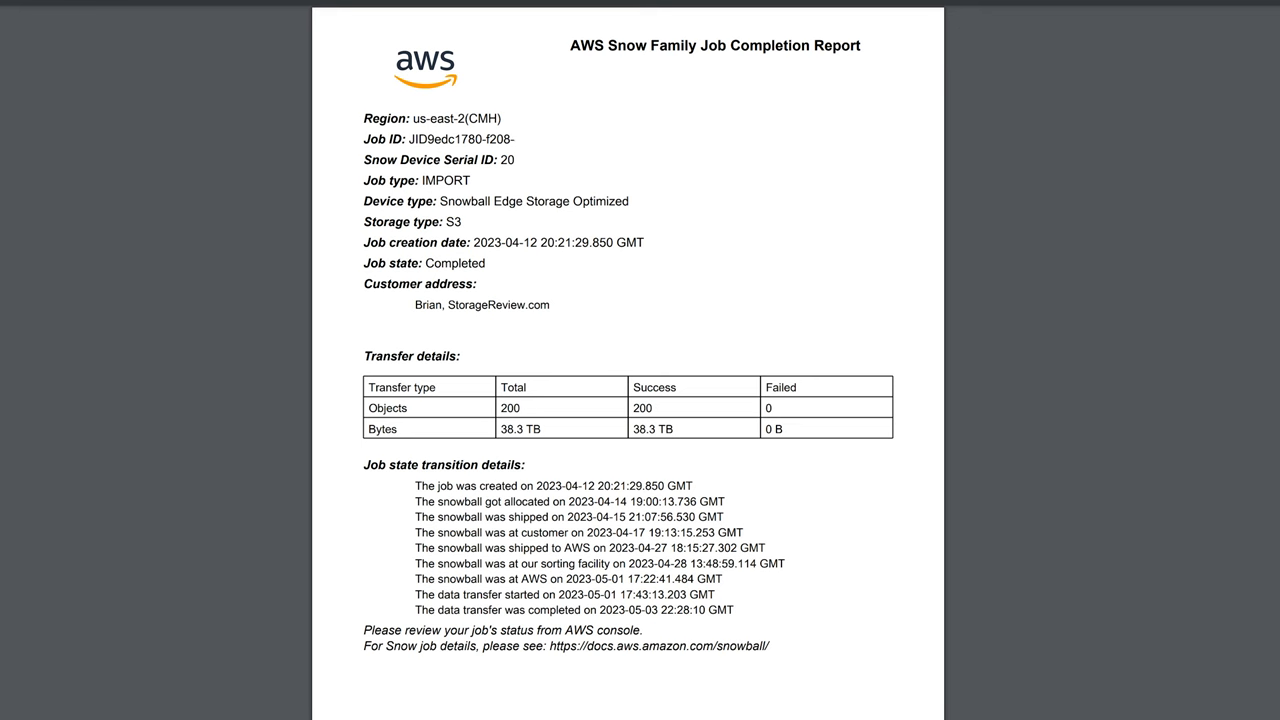
Leave the Job Completion Report and return to the S3 CaptCrunch_100T listing.
left_click(24, 36)
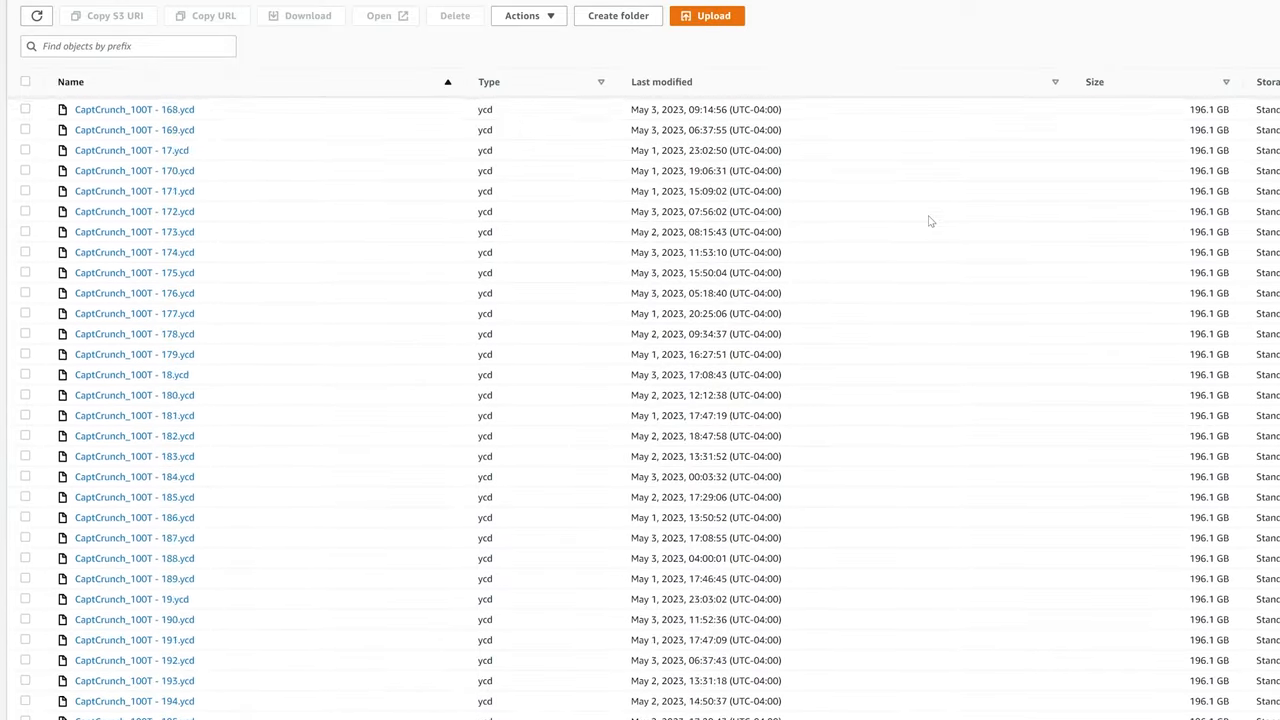
Scroll the CaptCrunch_100T listing of 196.1 GB .ycd files into the 70s.
scroll("down", 3)
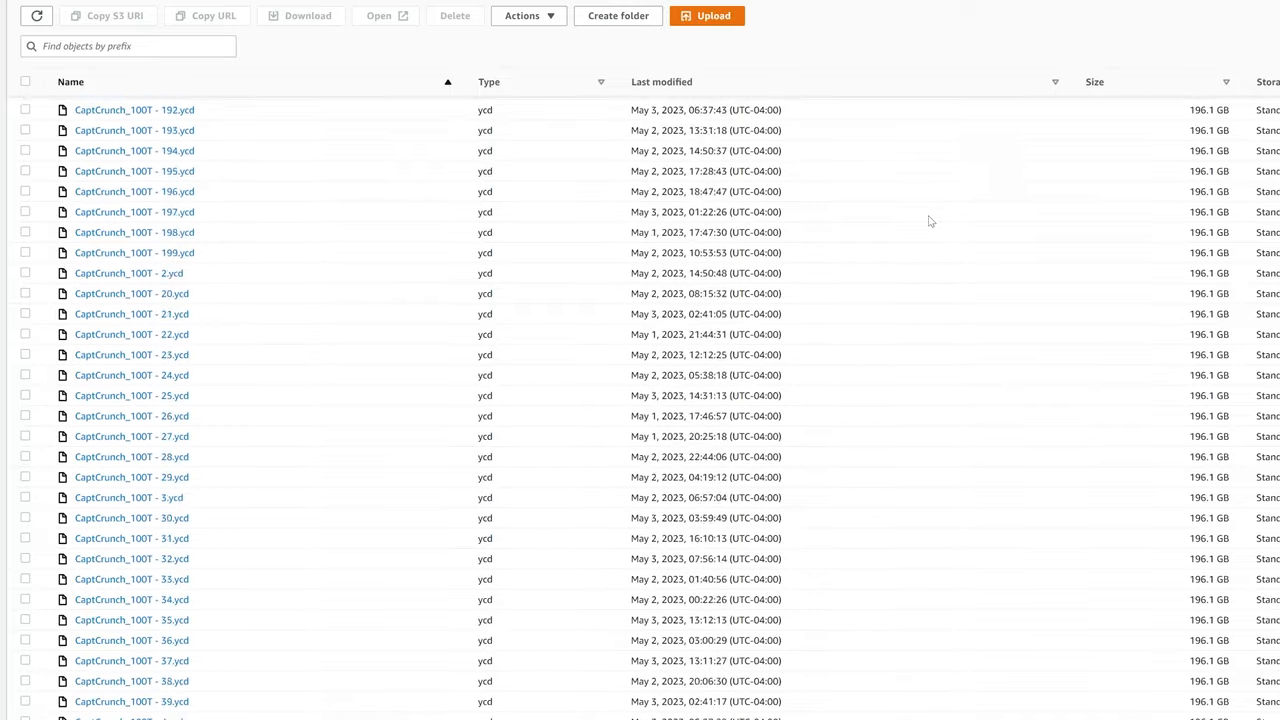
scroll("down", 3)
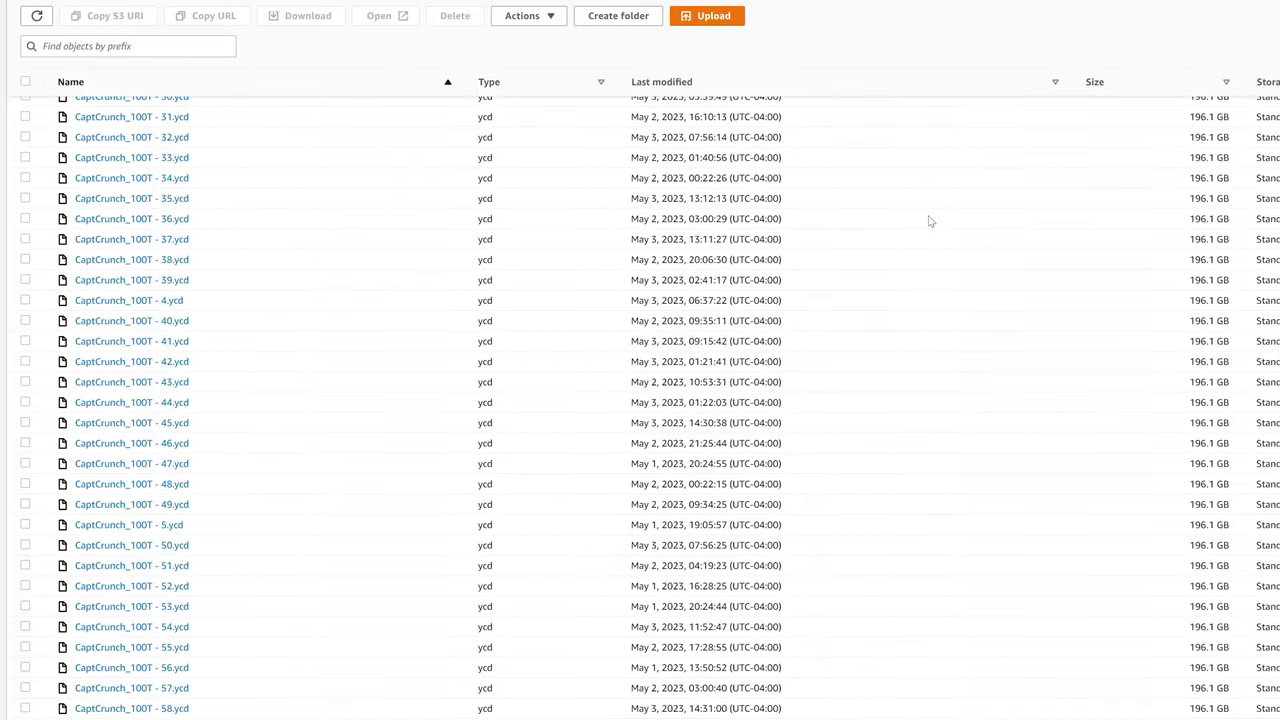
scroll("down", 3)
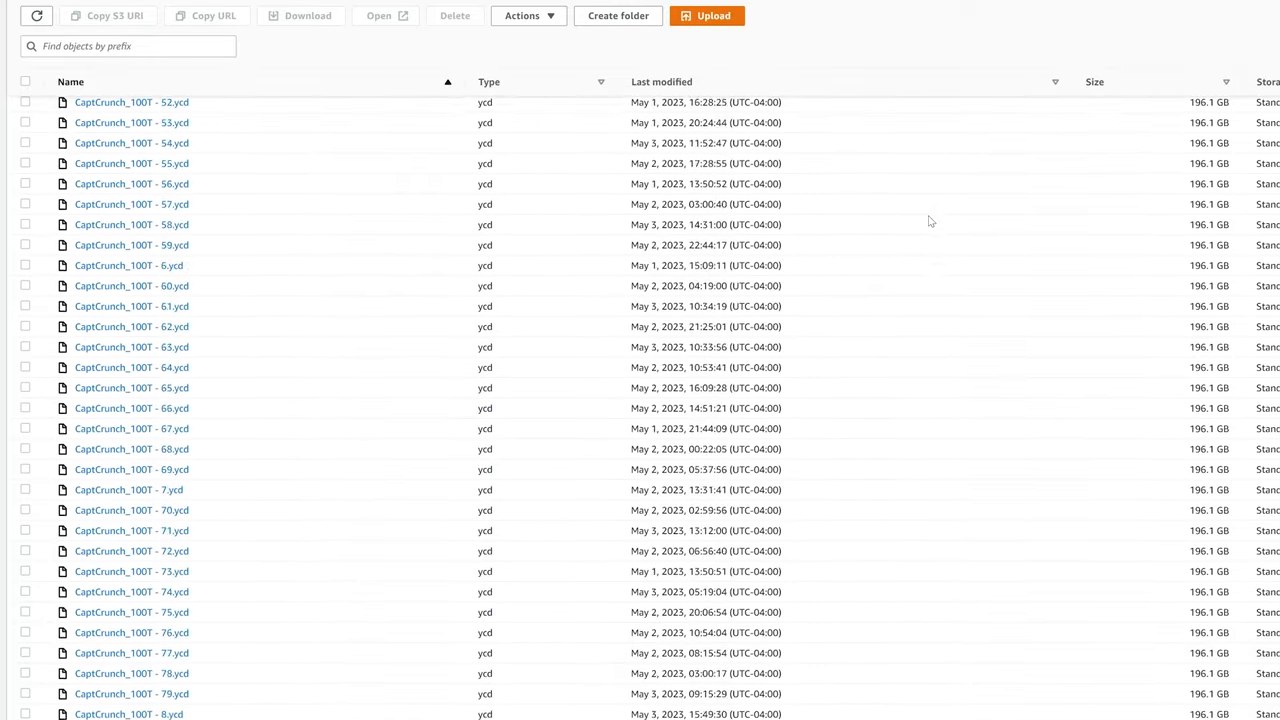